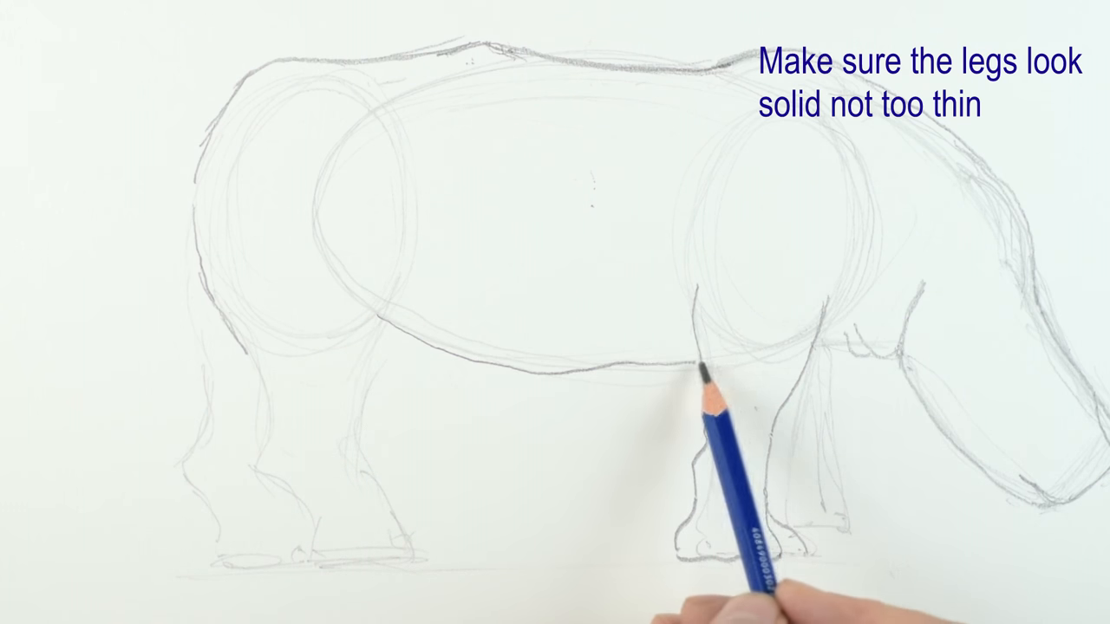
mouse_move(607, 434)
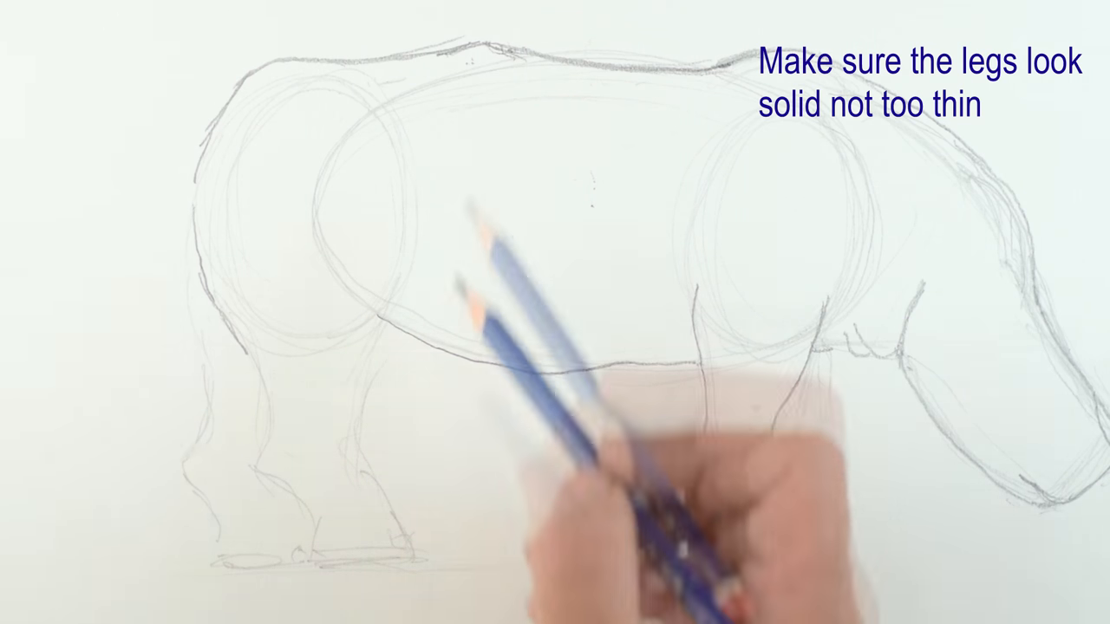